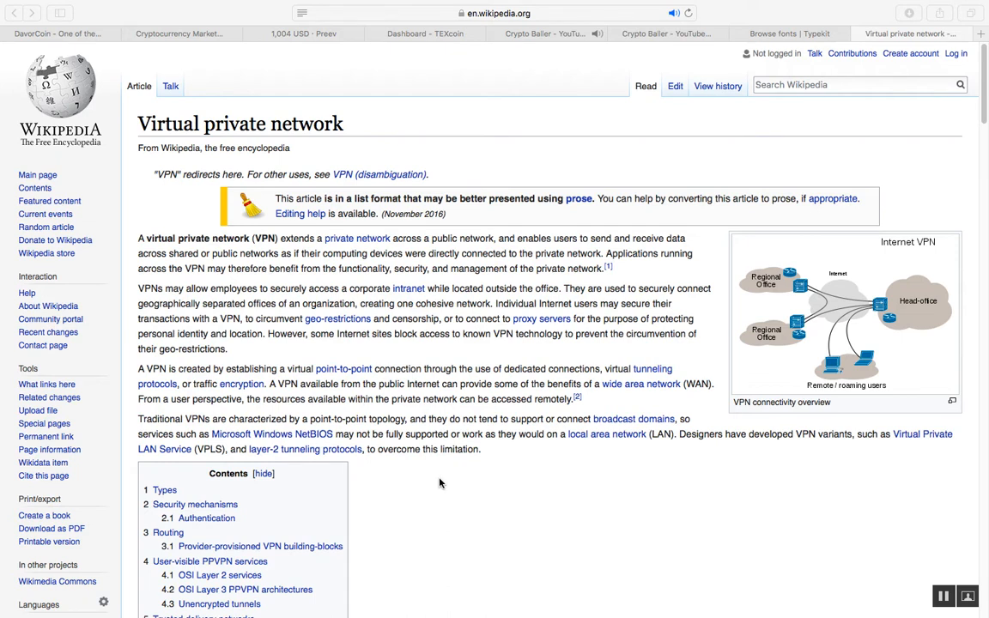
pyautogui.moveTo(440, 490)
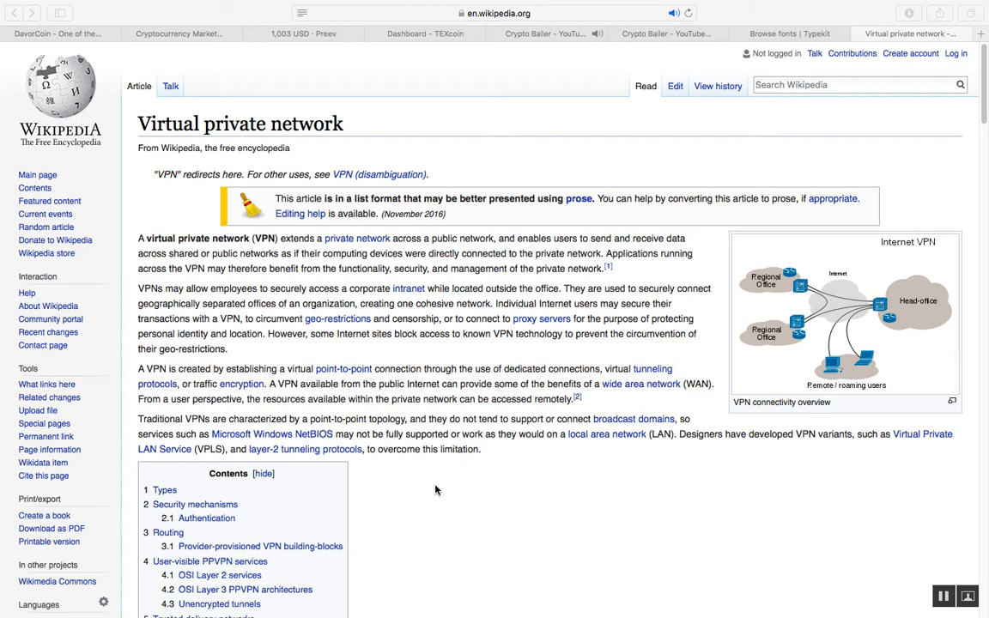
pyautogui.moveTo(438, 494)
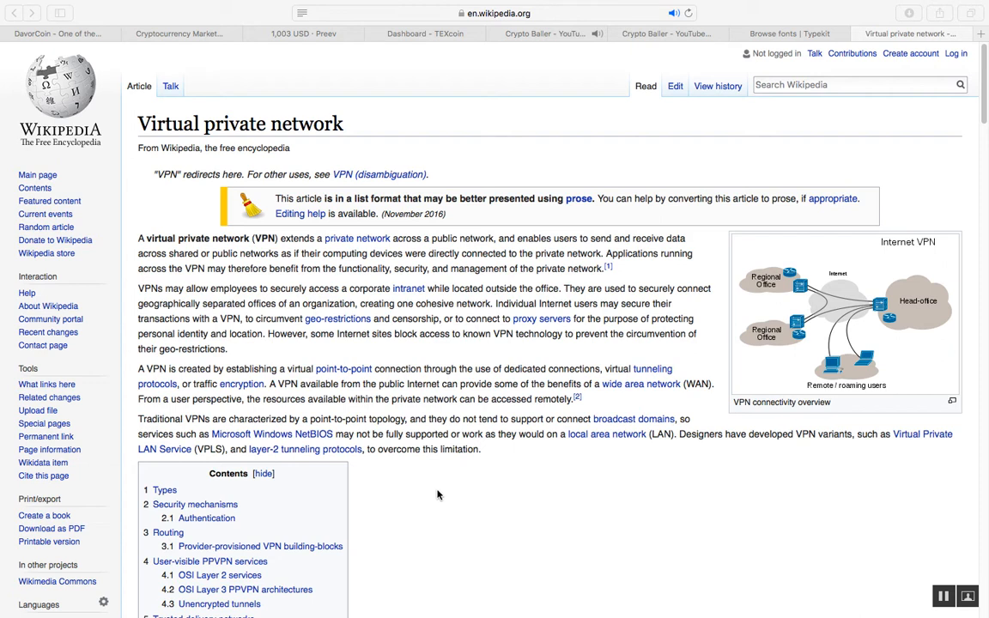
pyautogui.moveTo(313, 357)
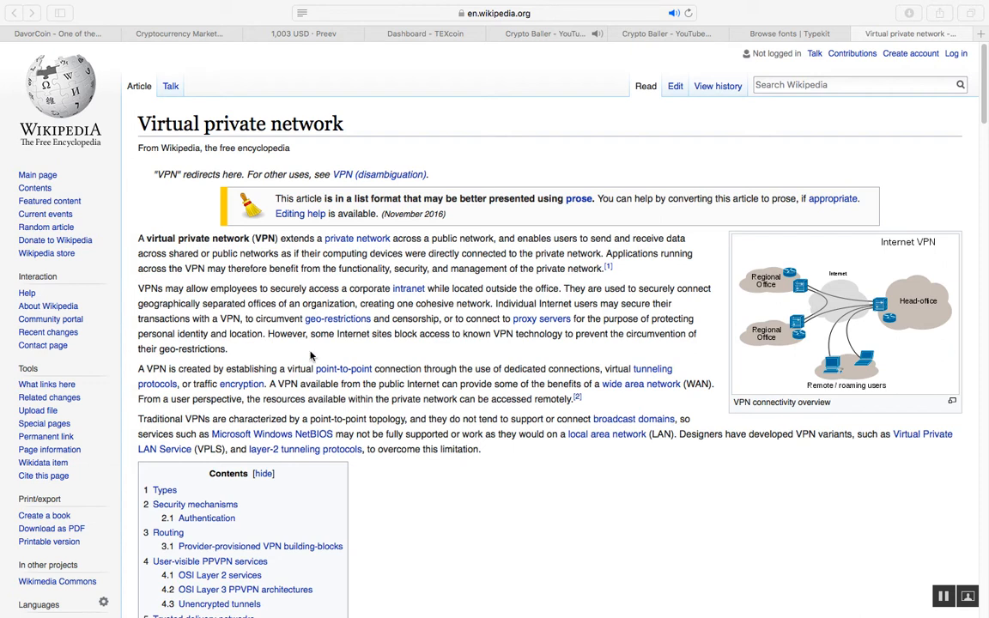
pyautogui.moveTo(161, 233)
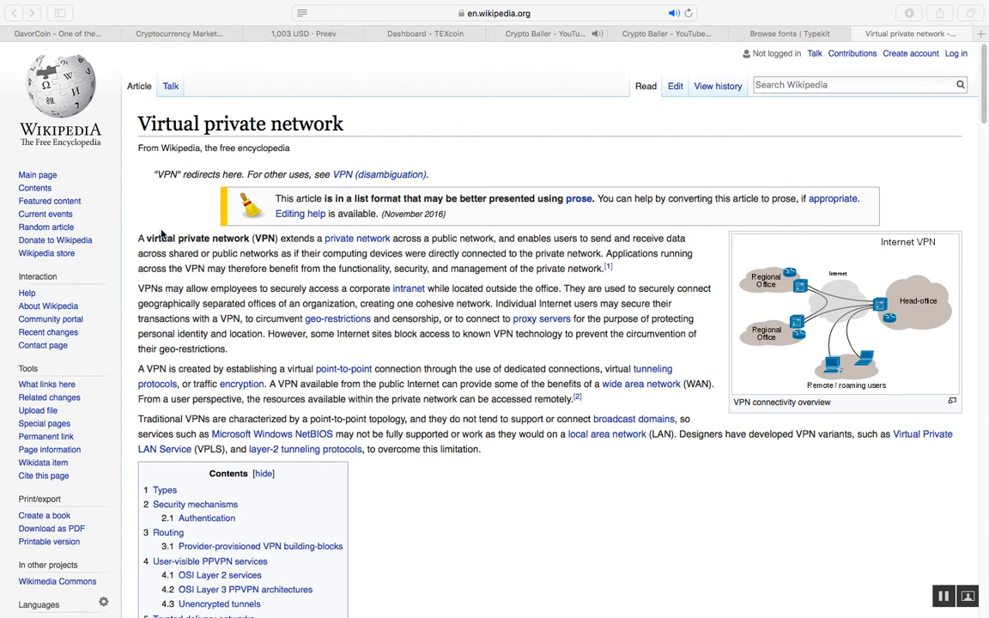
pyautogui.moveTo(261, 256)
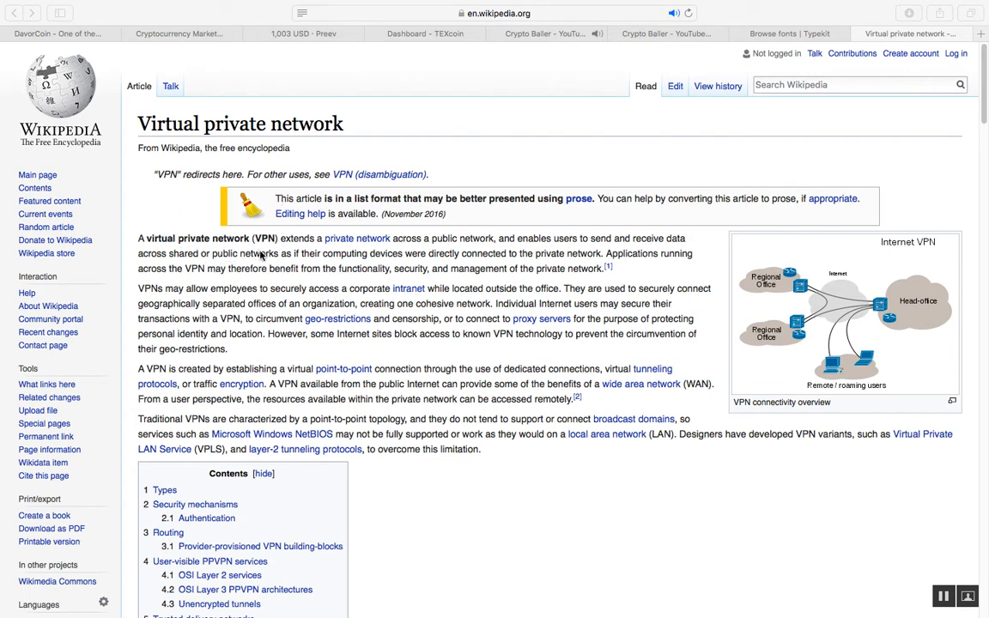
pyautogui.moveTo(258, 255)
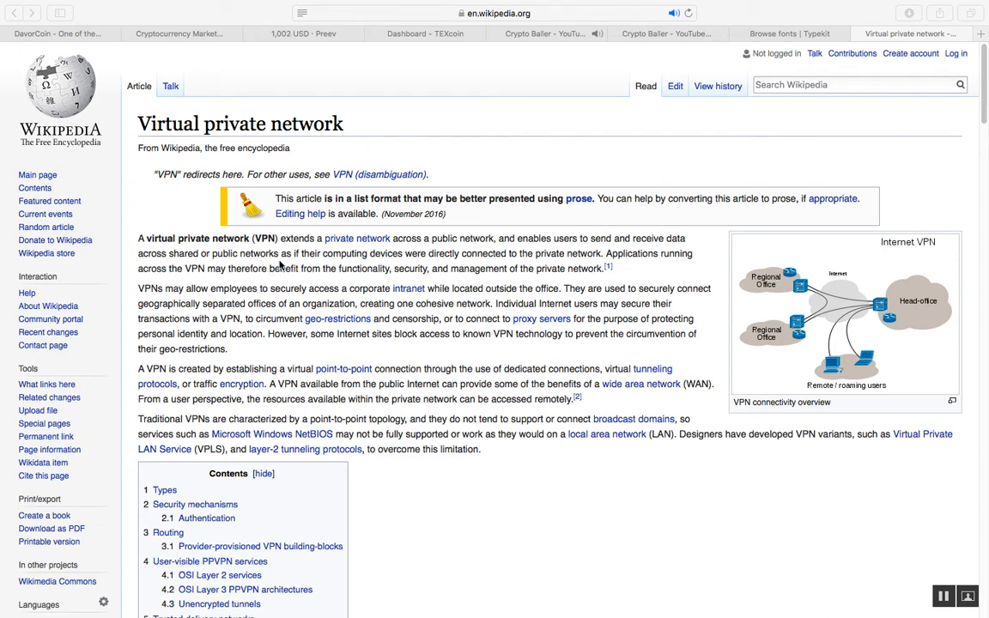
pyautogui.moveTo(381, 261)
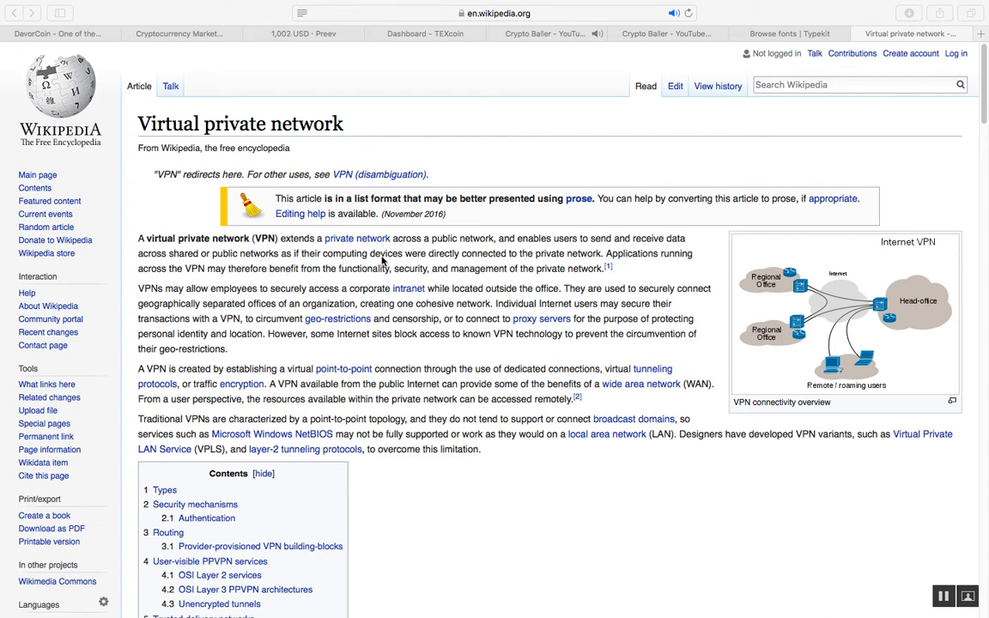
pyautogui.moveTo(477, 268)
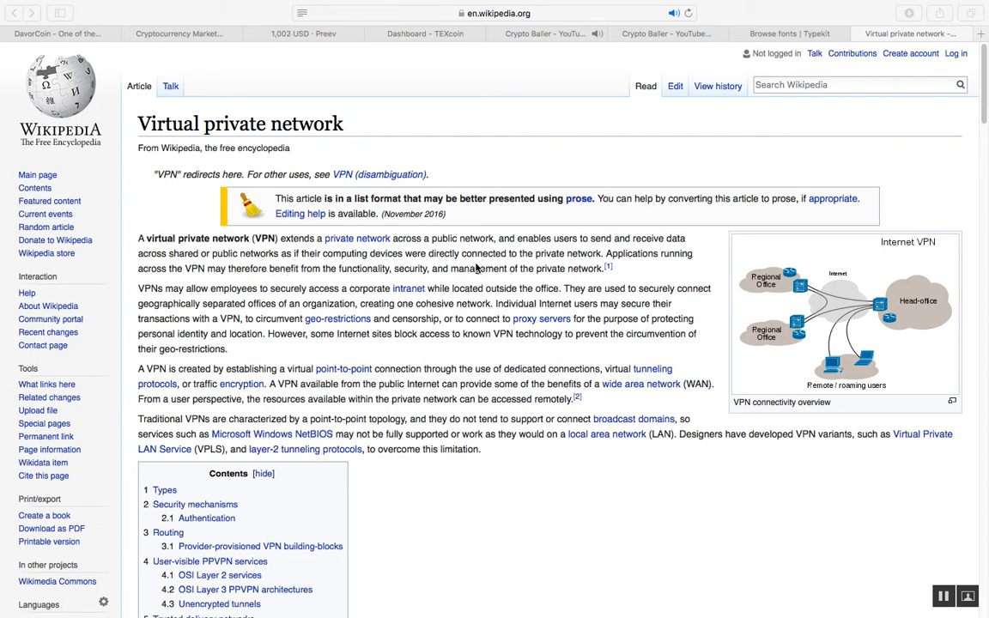
pyautogui.moveTo(539, 273)
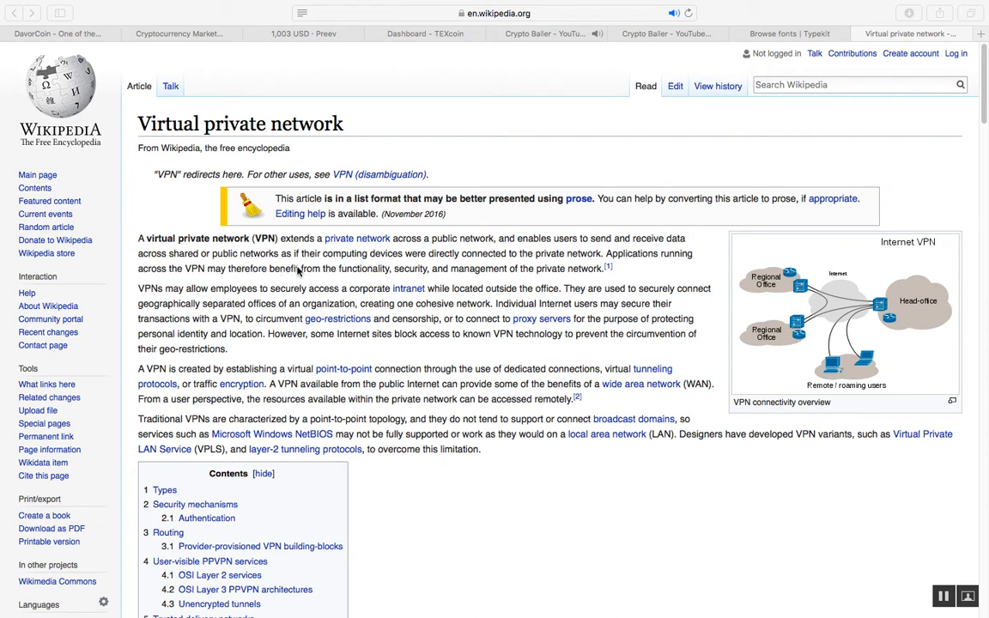
pyautogui.moveTo(364, 273)
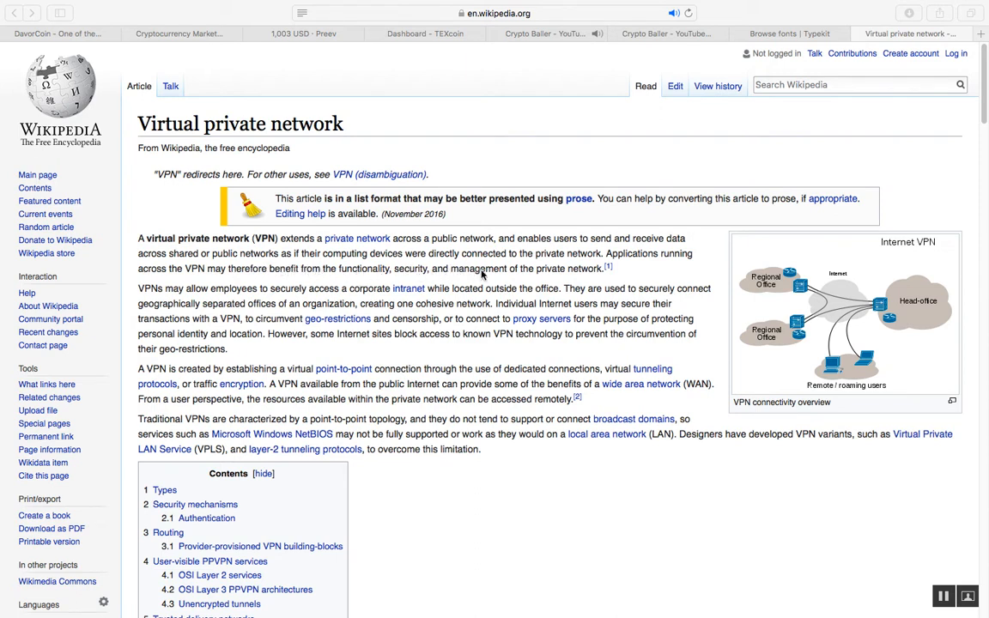
pyautogui.moveTo(574, 274)
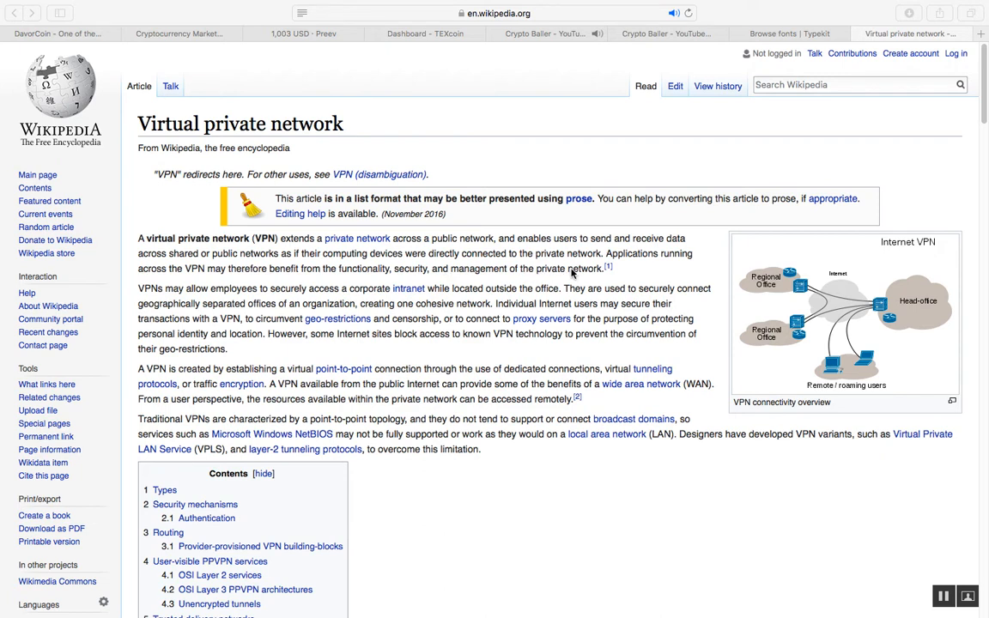
pyautogui.moveTo(525, 329)
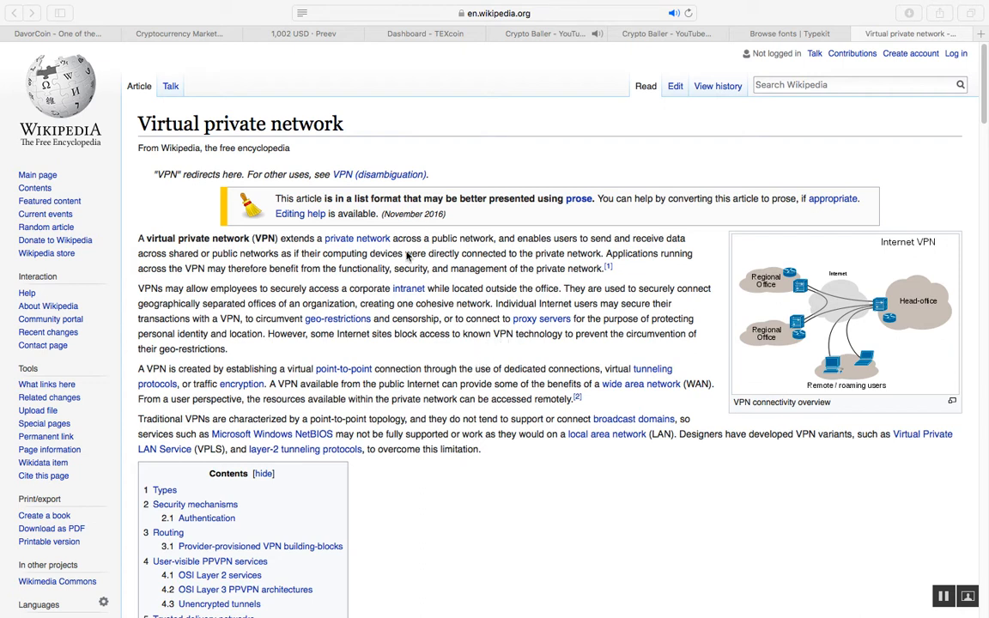
pyautogui.moveTo(303, 381)
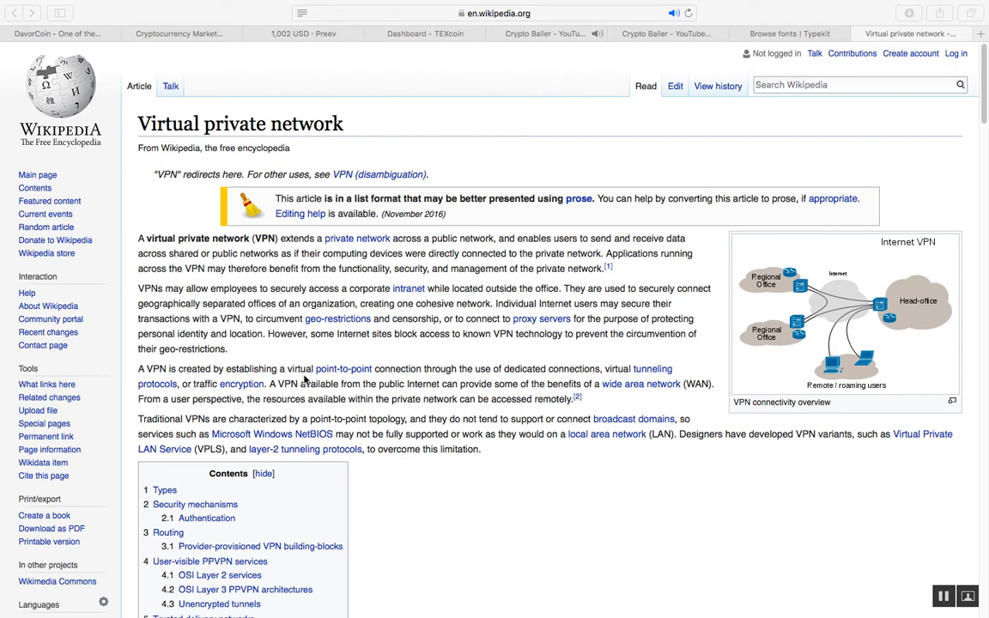
pyautogui.moveTo(563, 275)
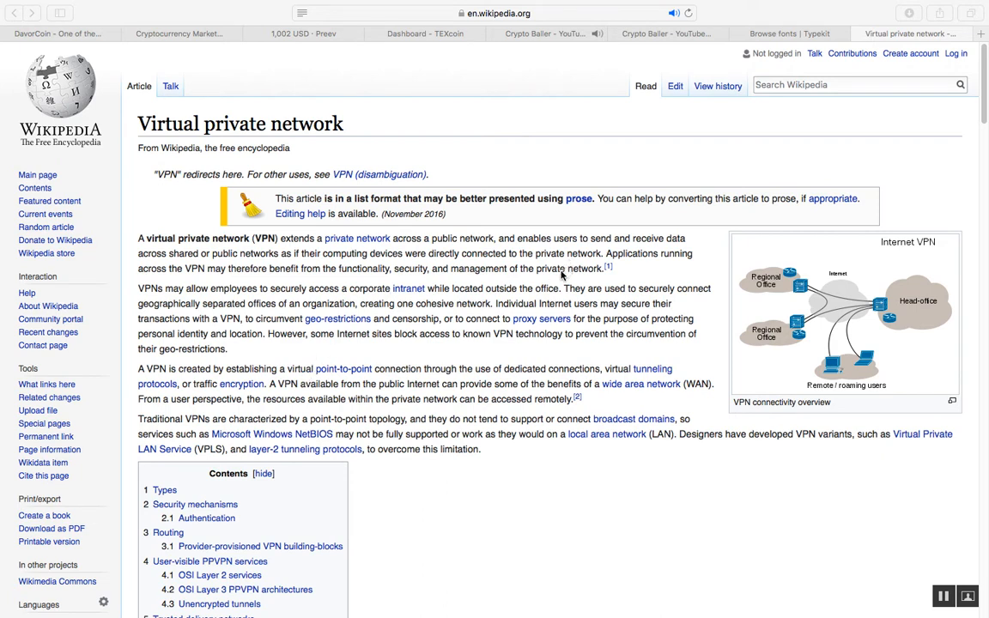
pyautogui.moveTo(541, 295)
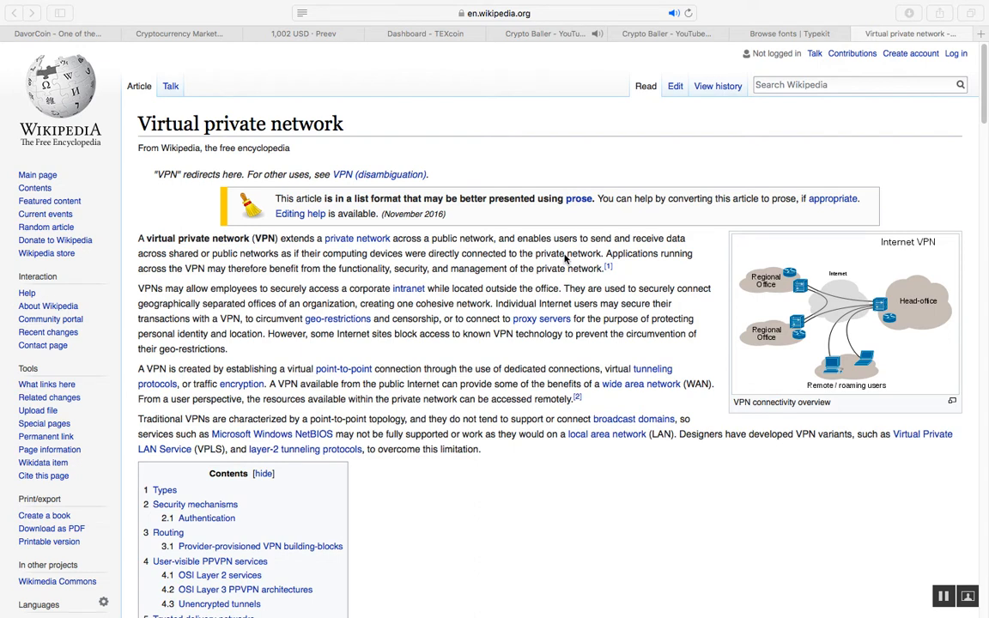
pyautogui.moveTo(519, 271)
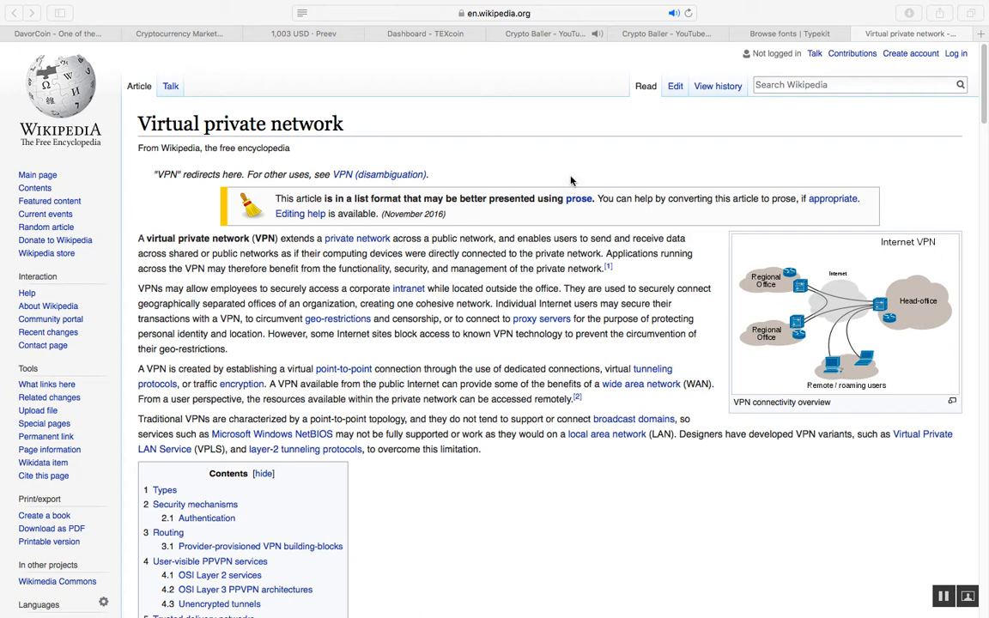
pyautogui.moveTo(385, 571)
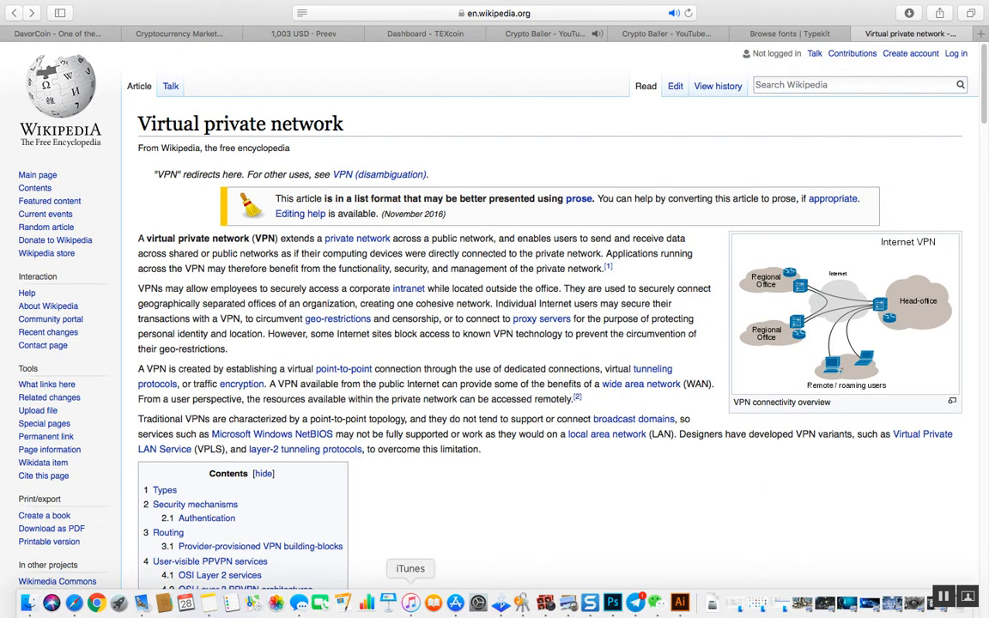
pyautogui.moveTo(477, 605)
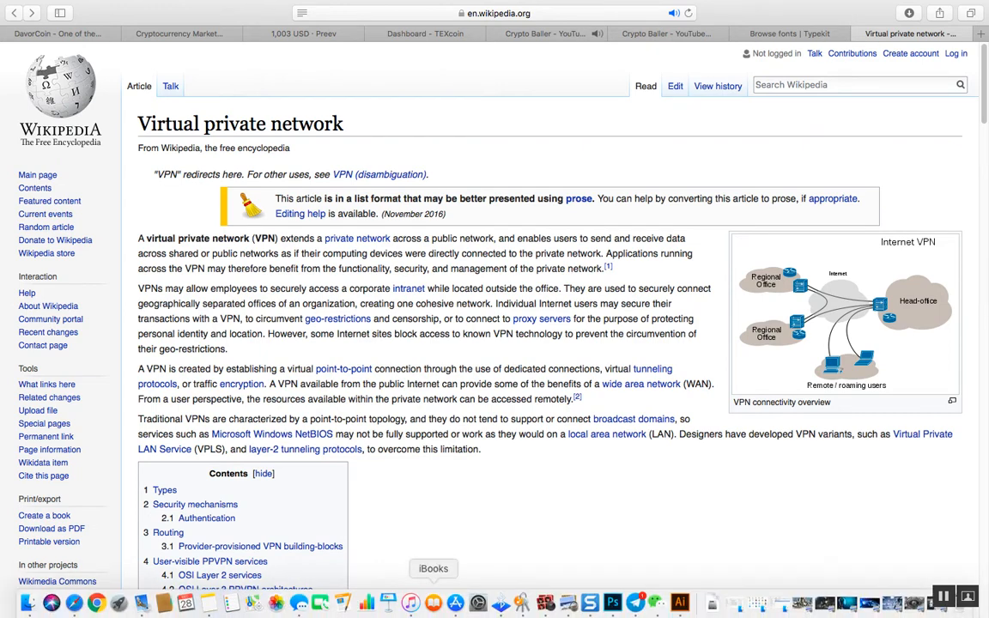
pyautogui.moveTo(455, 603)
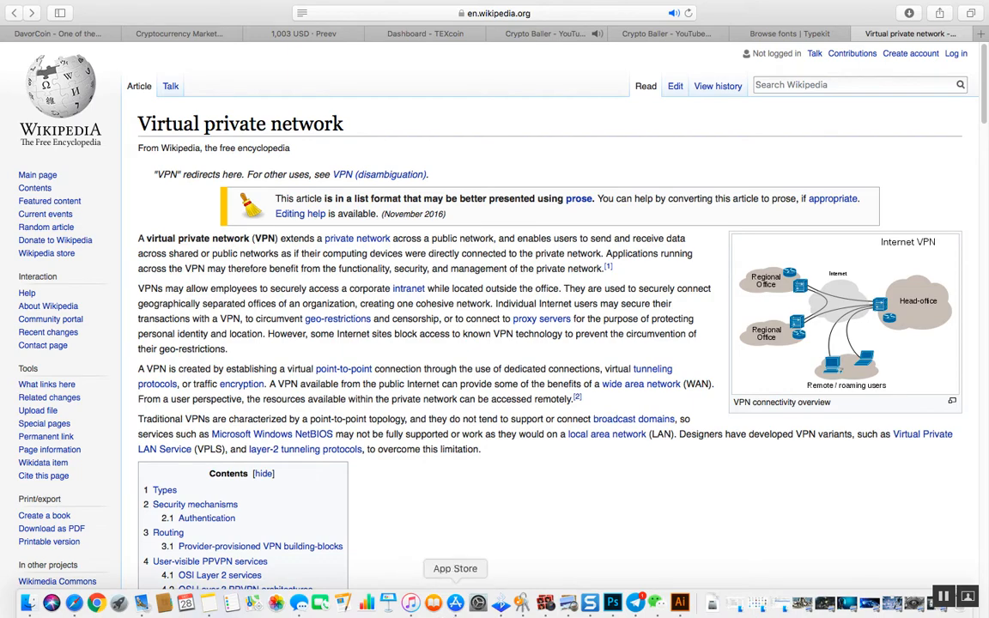
pyautogui.moveTo(119, 605)
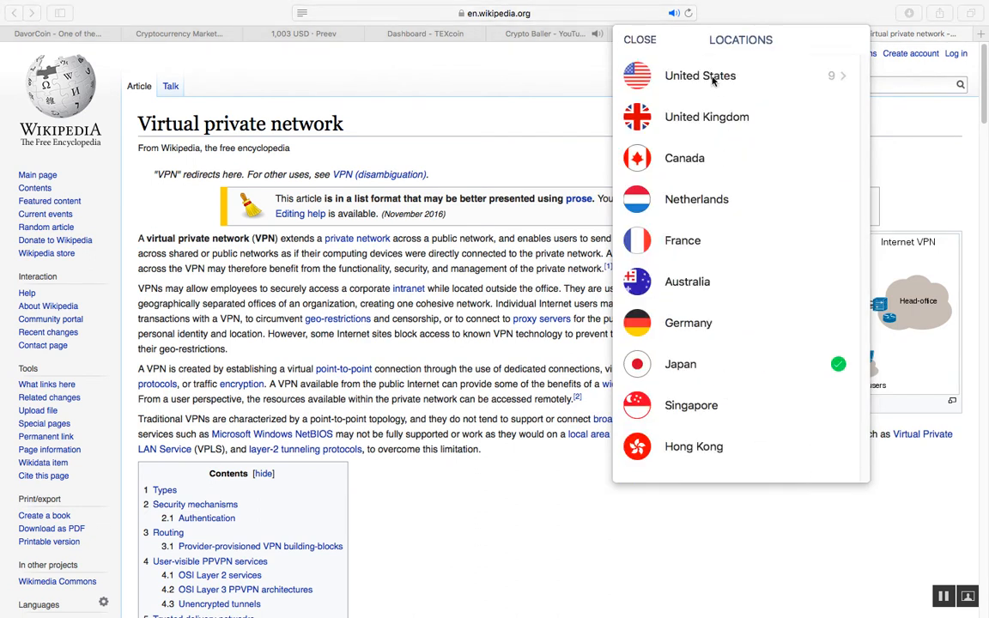
pyautogui.moveTo(702, 127)
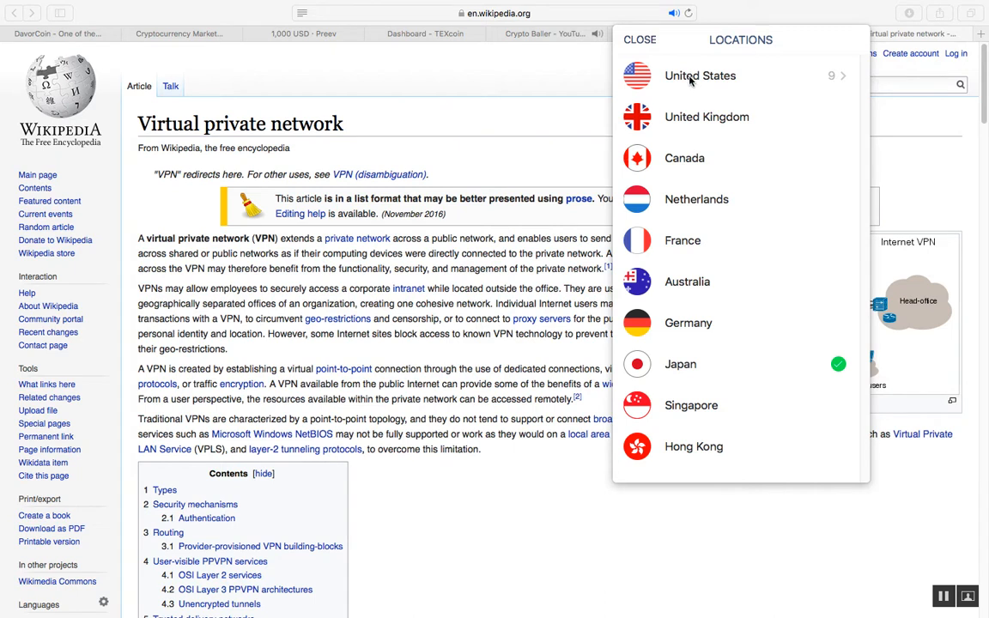
pyautogui.moveTo(687, 89)
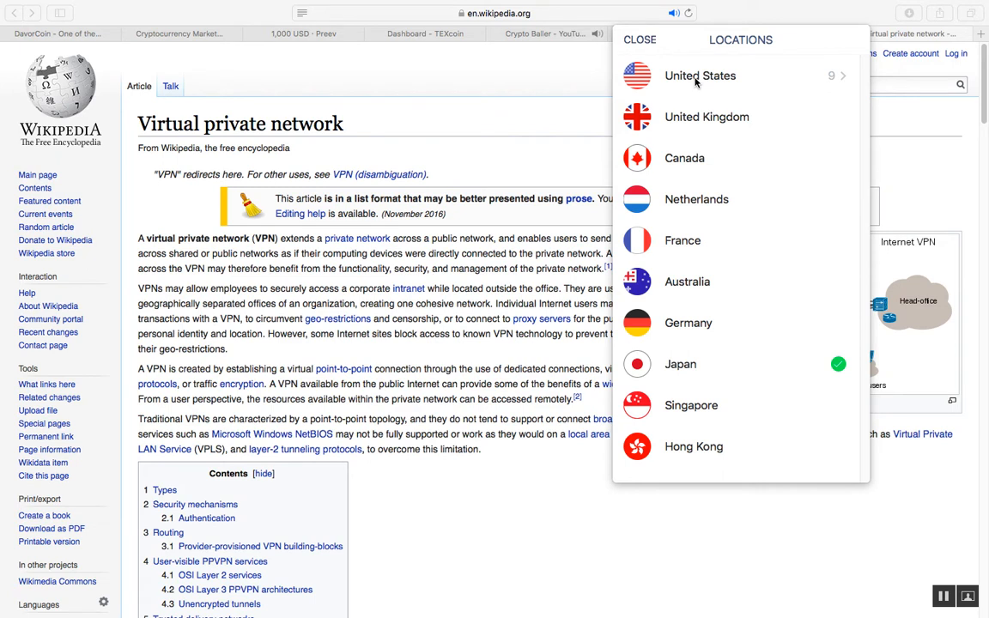
# Step: Show Betternet's United States server list with Optimal Location, New York, Virginia and Seattle
pyautogui.click(701, 75)
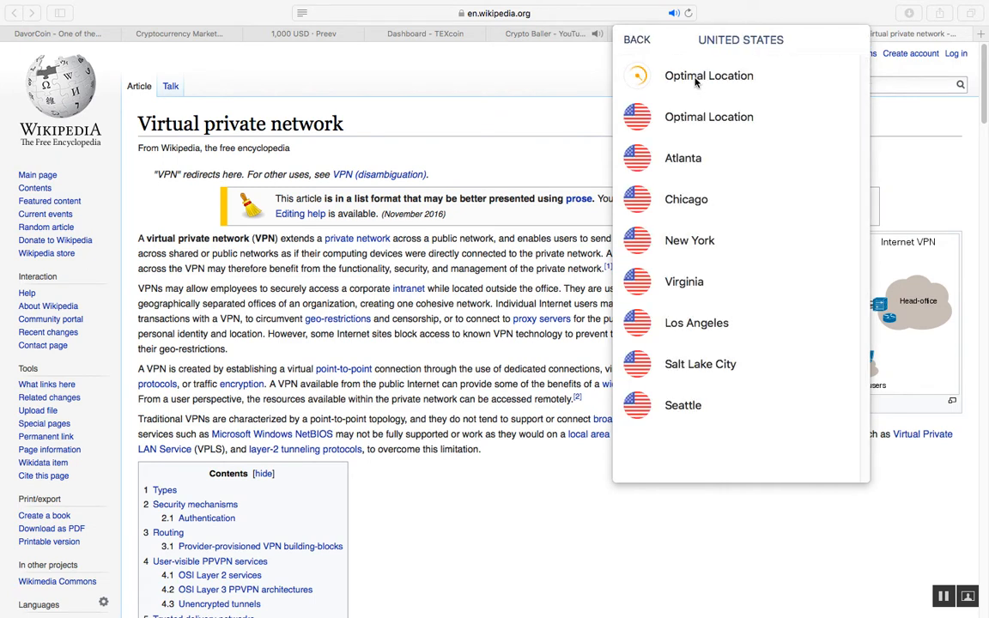
pyautogui.moveTo(700, 235)
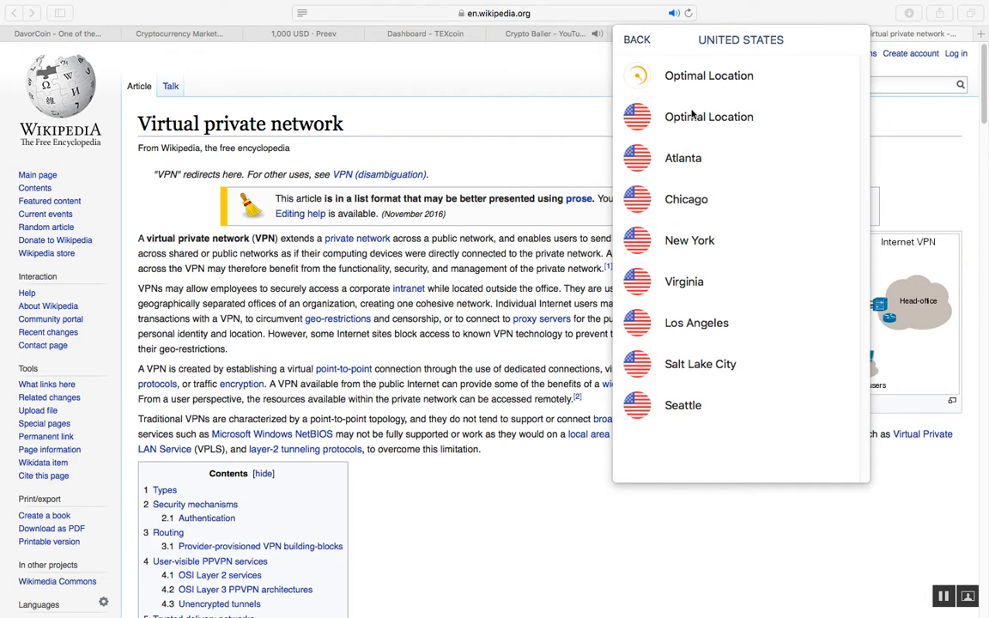
pyautogui.moveTo(694, 409)
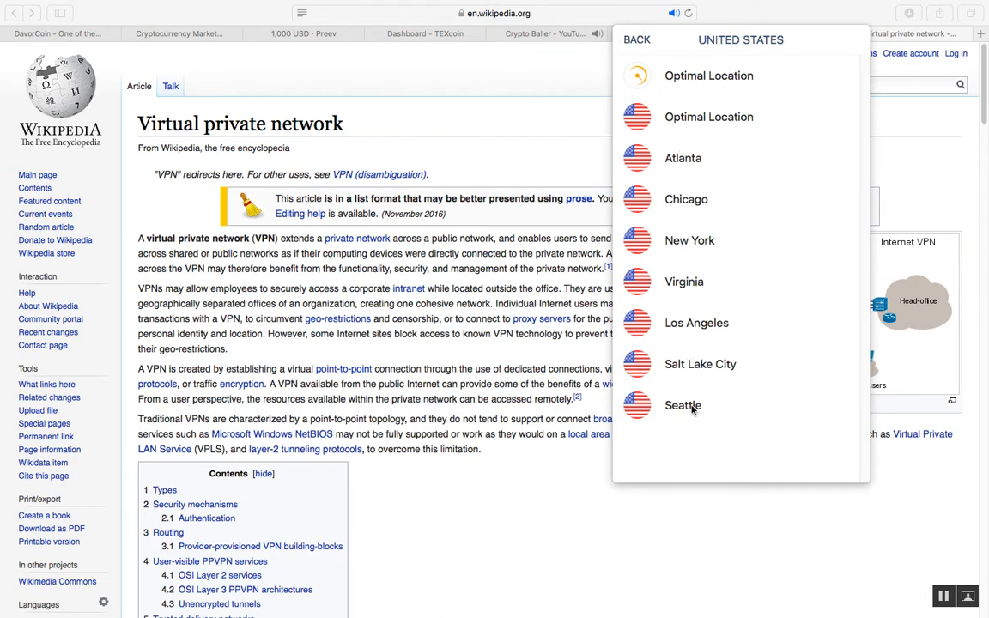
pyautogui.moveTo(683, 182)
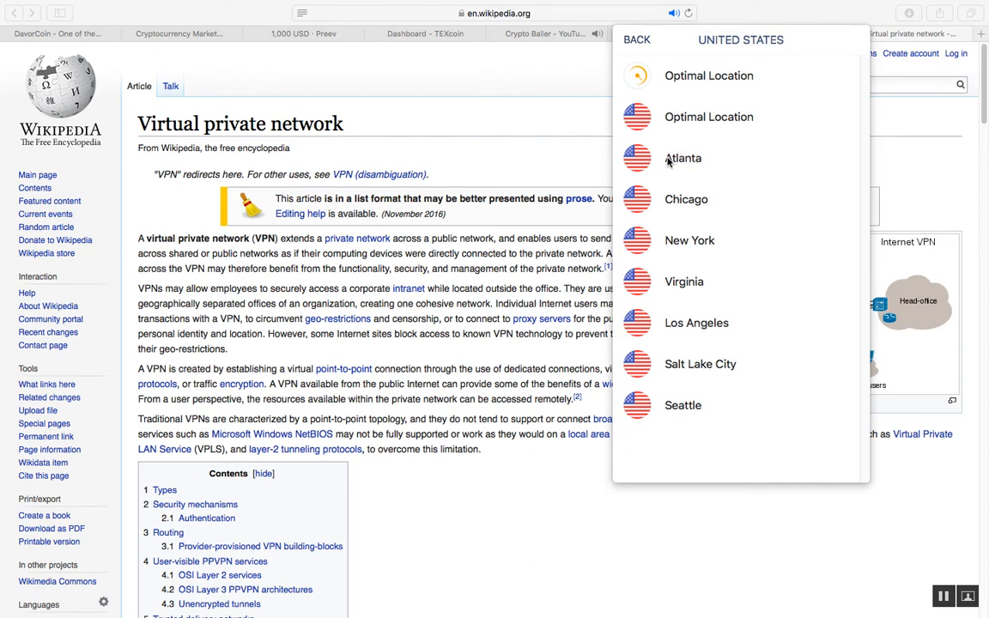
pyautogui.moveTo(686, 249)
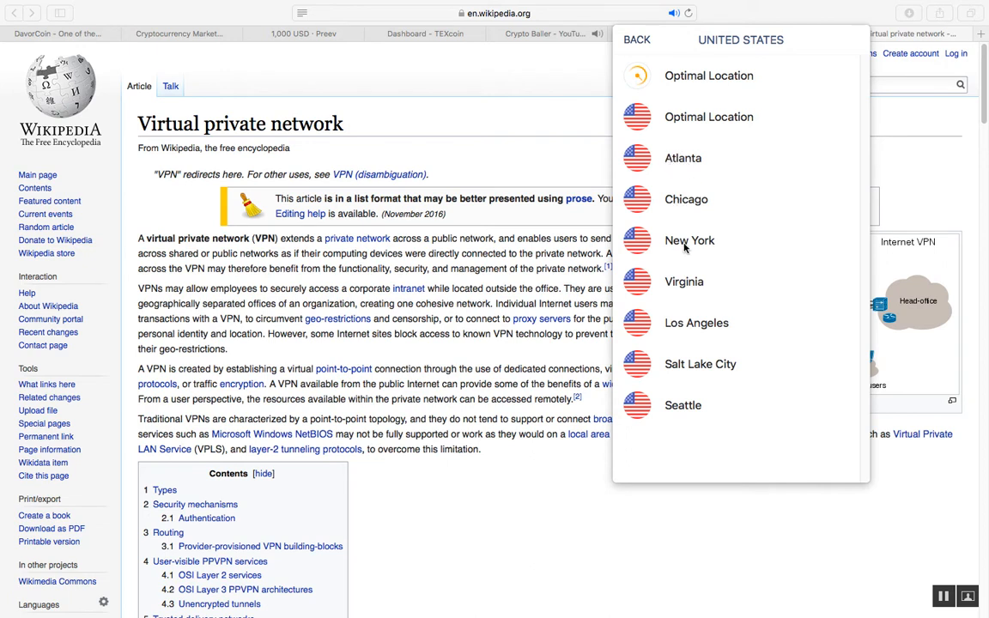
pyautogui.moveTo(685, 333)
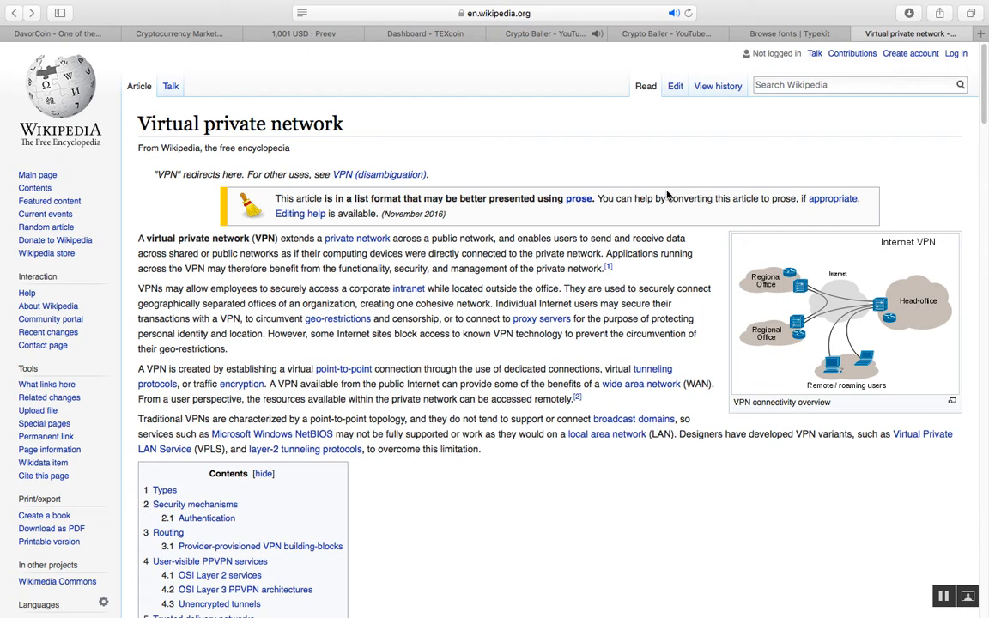
pyautogui.moveTo(655, 199)
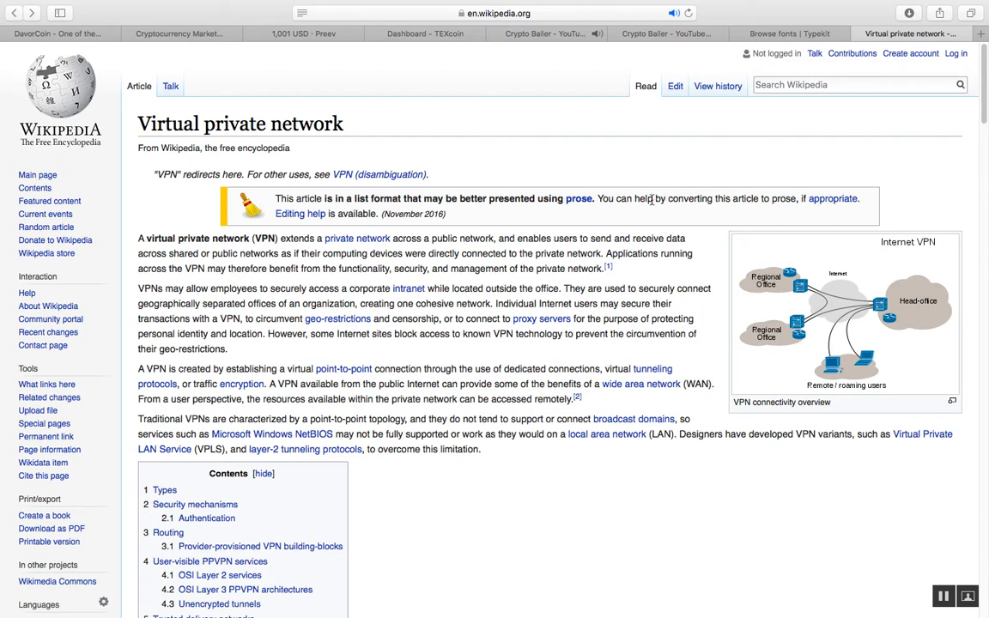
pyautogui.moveTo(651, 201)
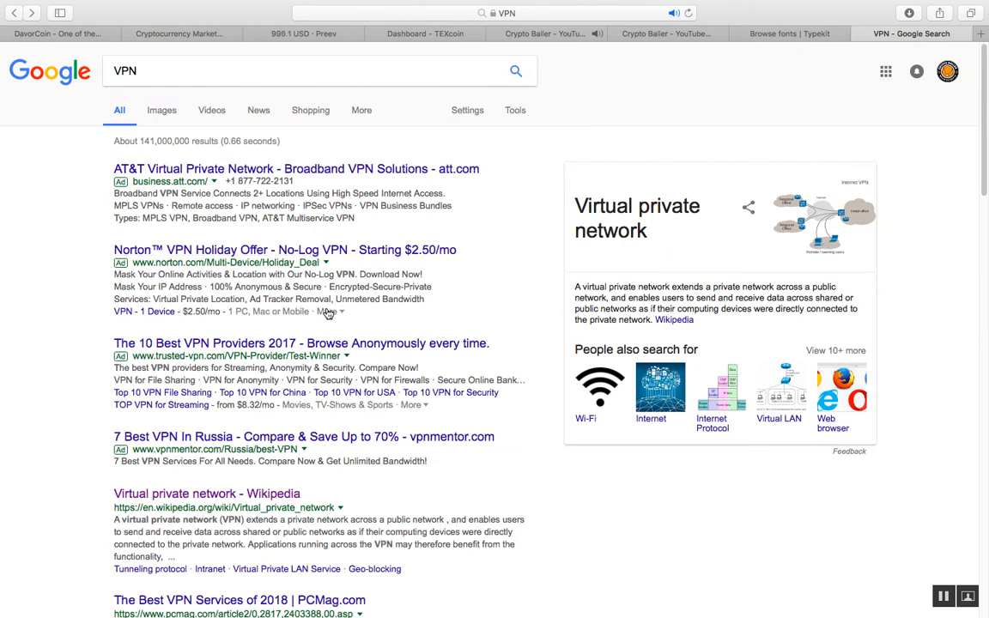
pyautogui.moveTo(329, 312)
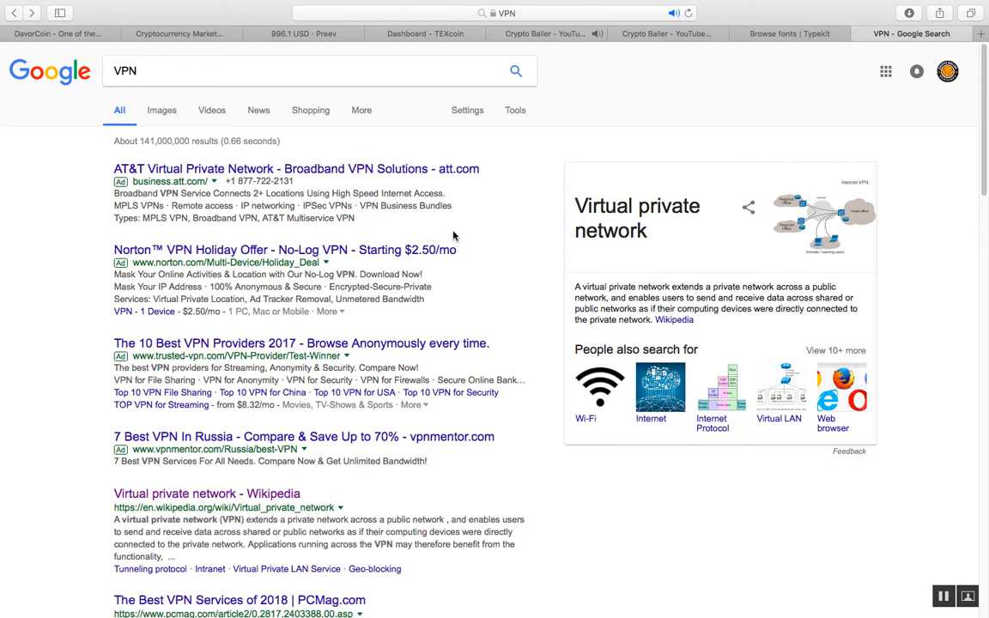
pyautogui.moveTo(461, 235)
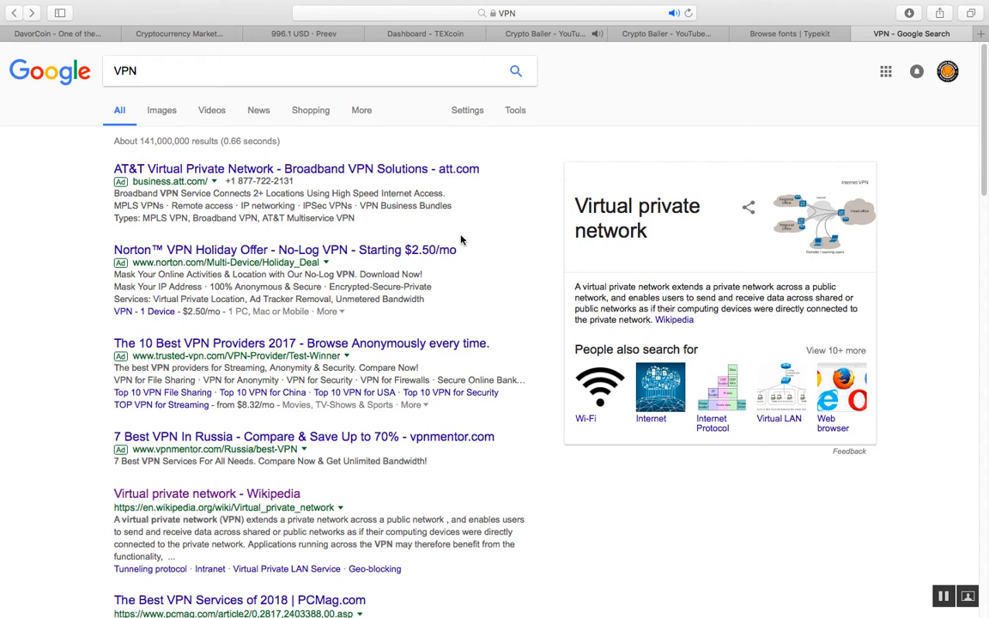
pyautogui.moveTo(352, 271)
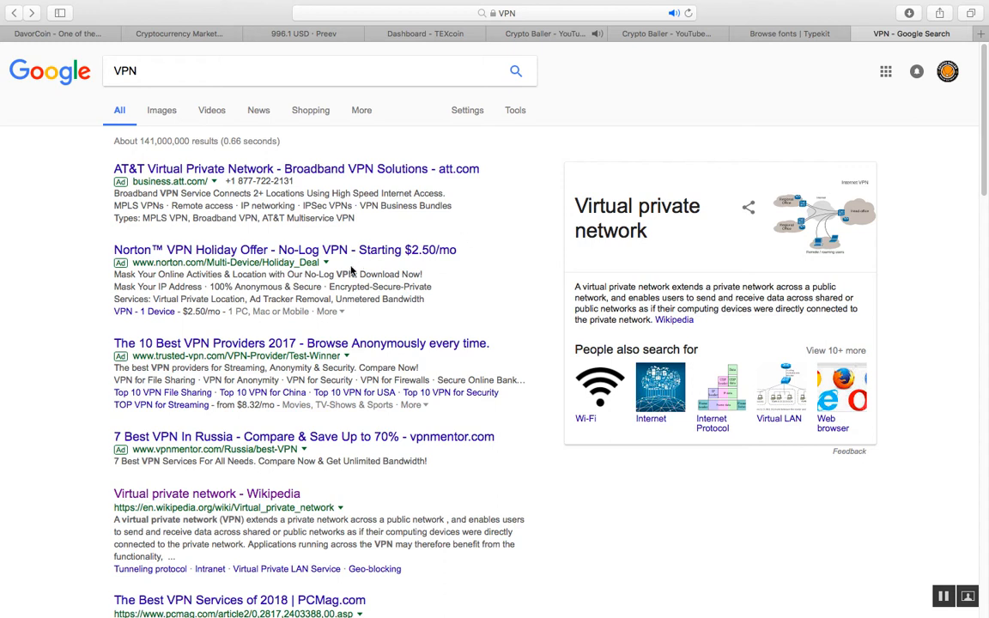
pyautogui.moveTo(326, 302)
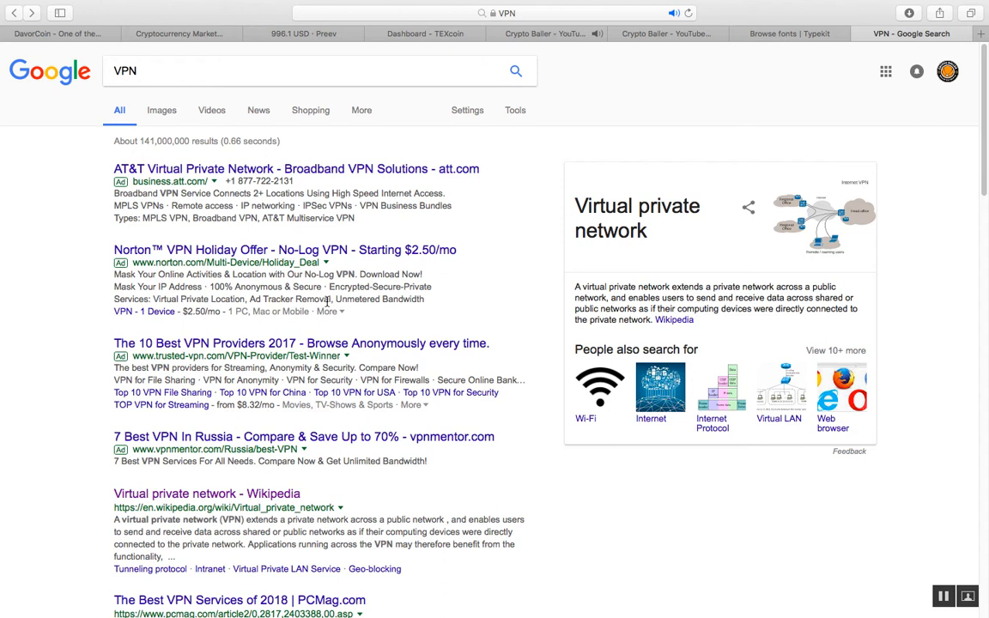
pyautogui.moveTo(328, 306)
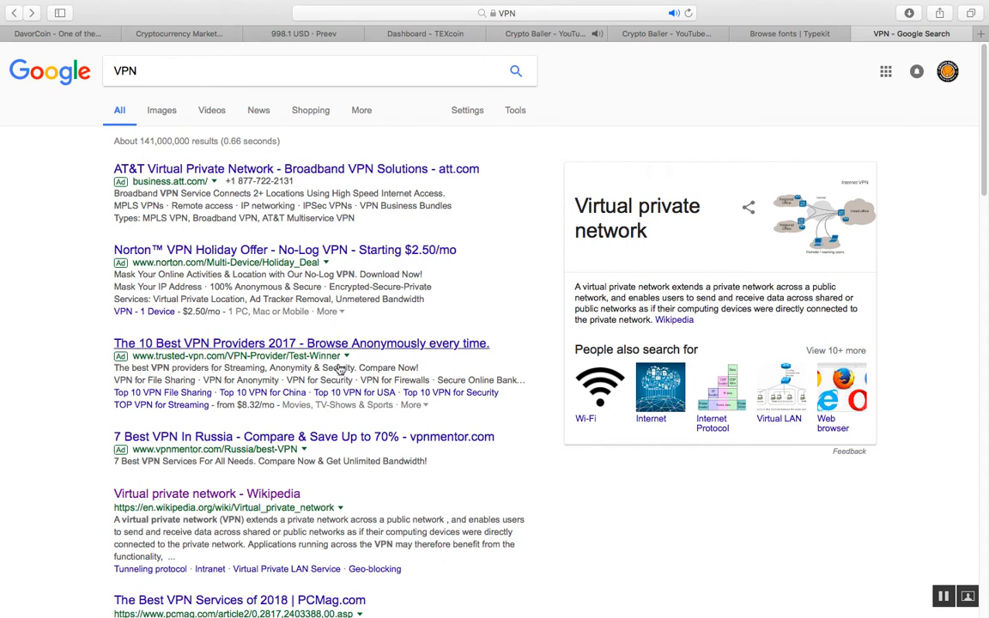
pyautogui.moveTo(580, 488)
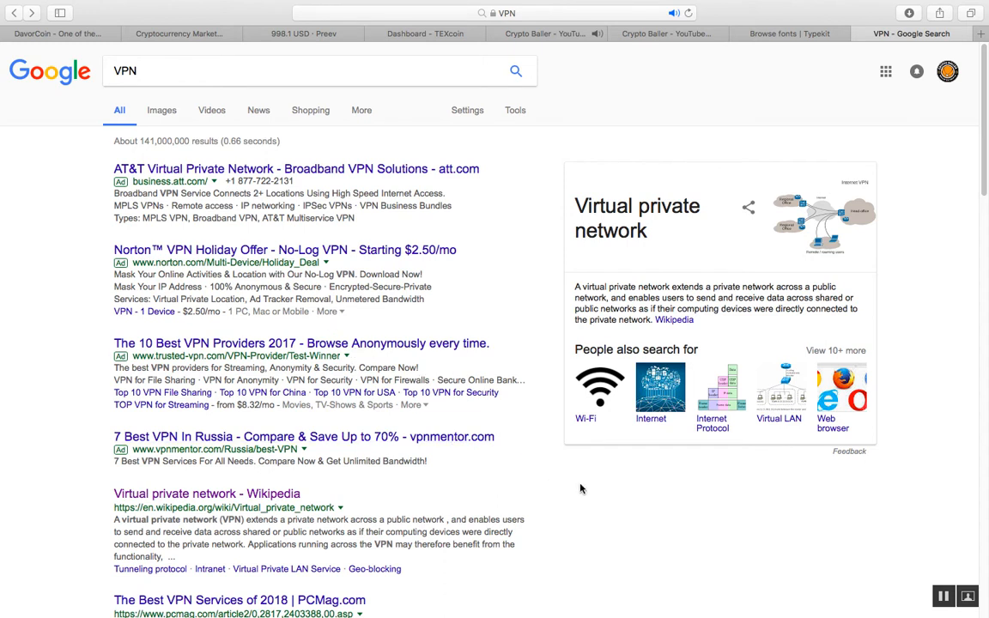
pyautogui.moveTo(589, 518)
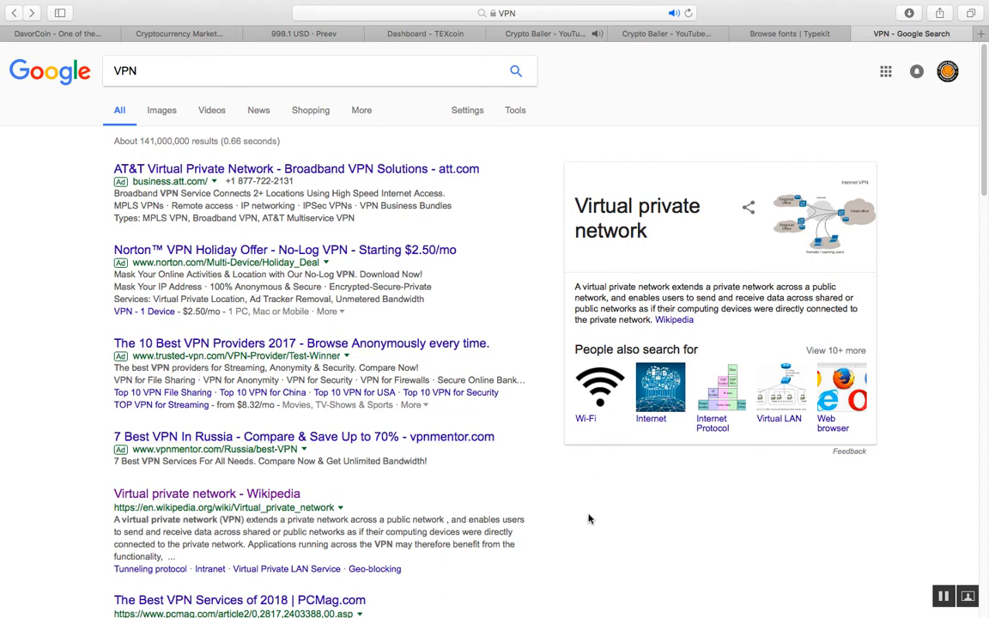
pyautogui.moveTo(352, 361)
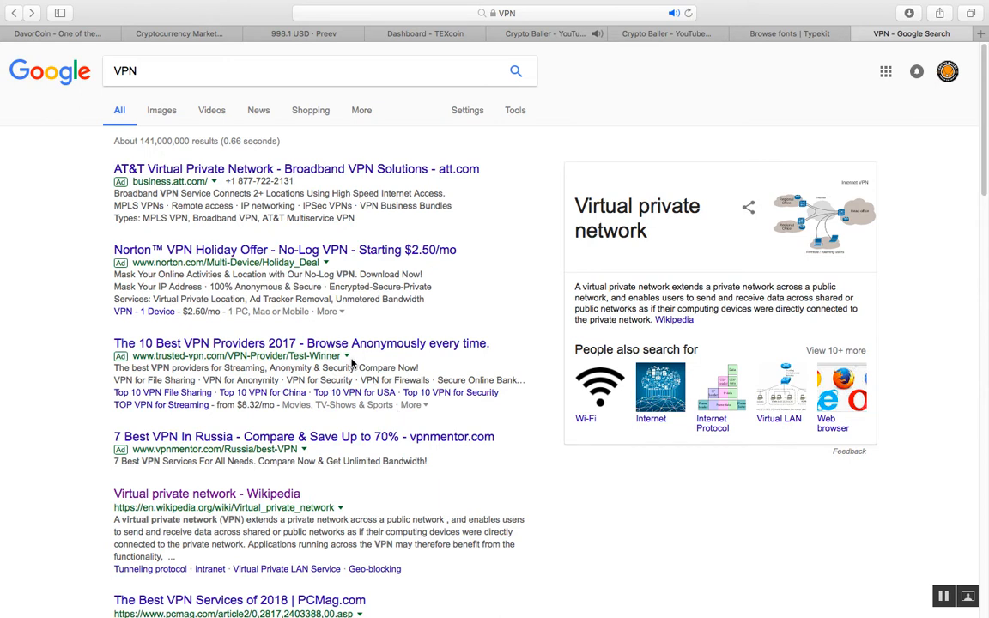
pyautogui.moveTo(223, 186)
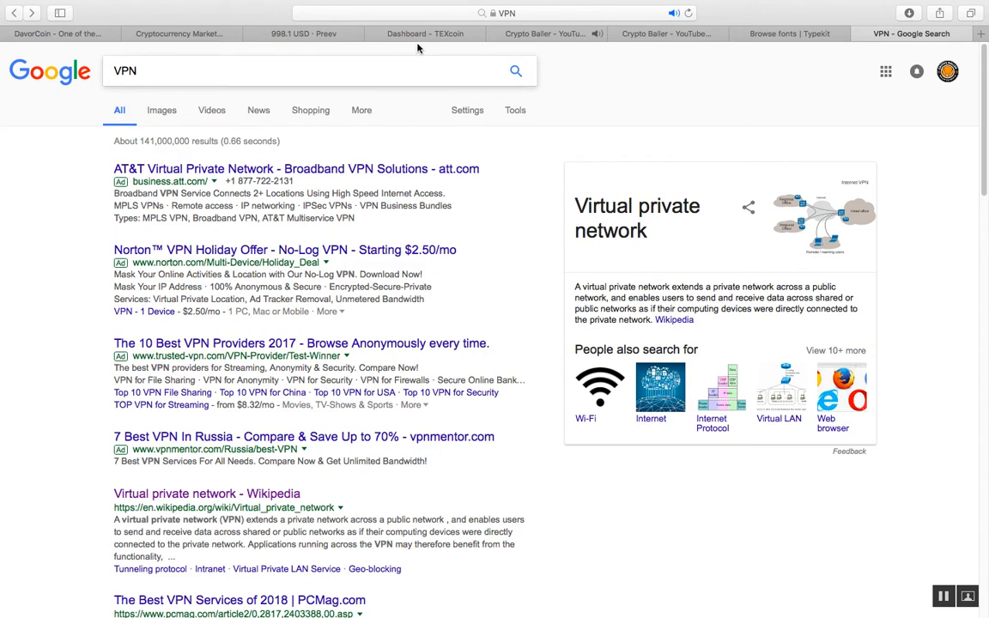
pyautogui.moveTo(420, 34)
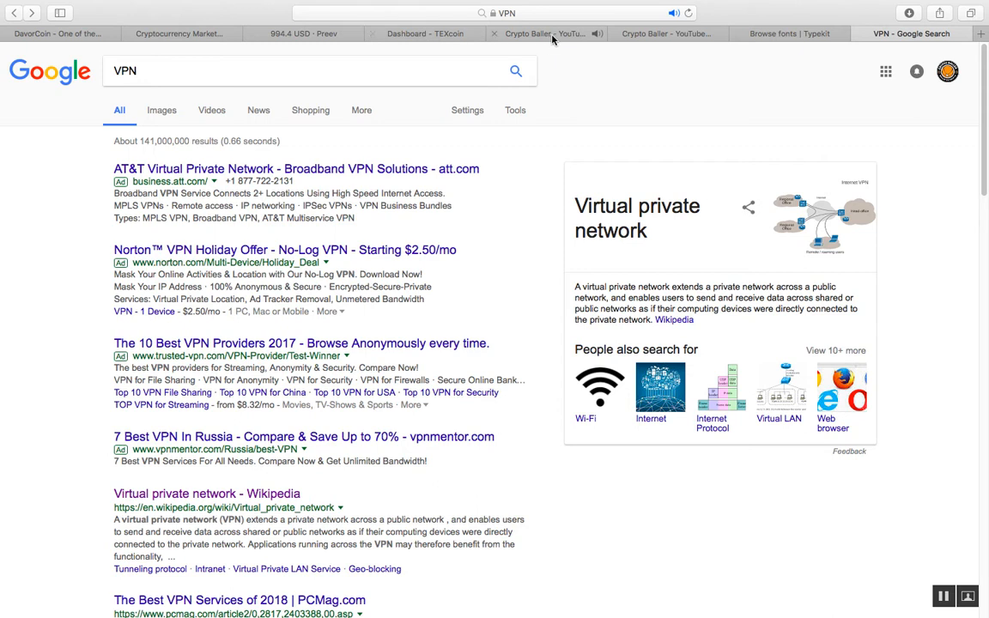
pyautogui.moveTo(666, 36)
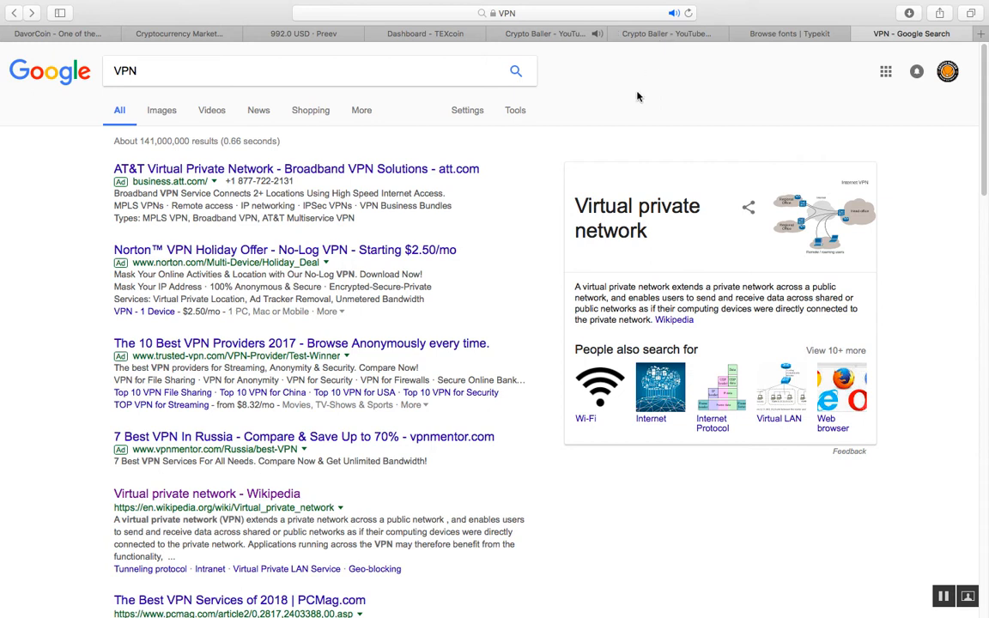
pyautogui.moveTo(636, 107)
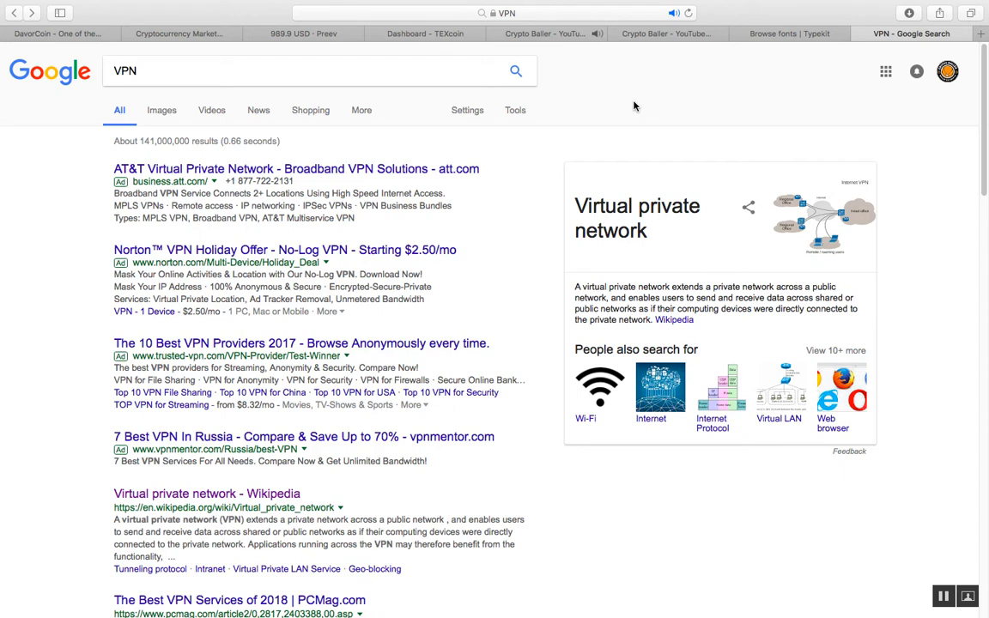
pyautogui.moveTo(735, 89)
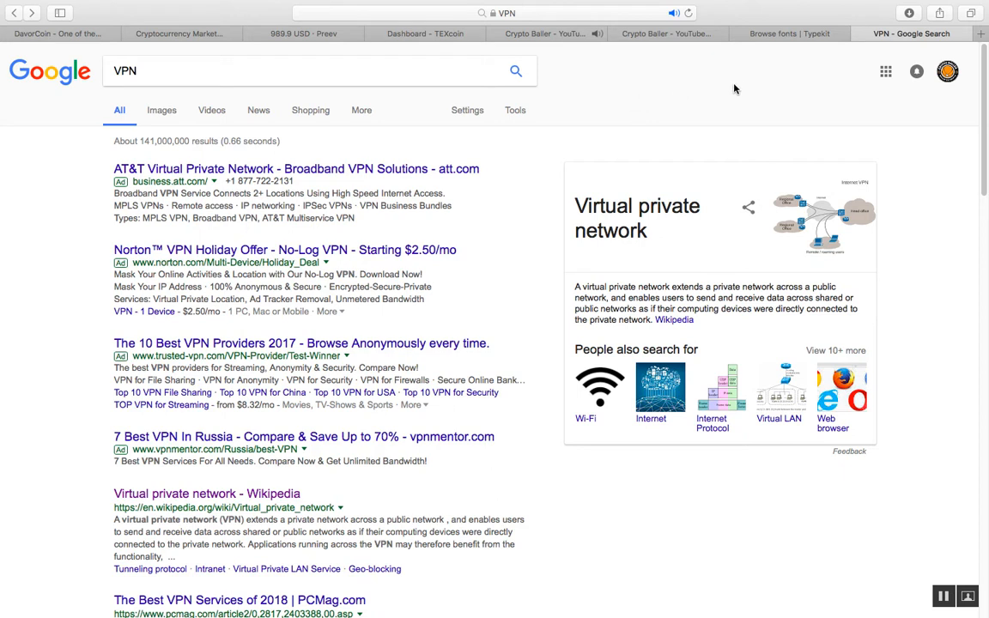
pyautogui.moveTo(768, 55)
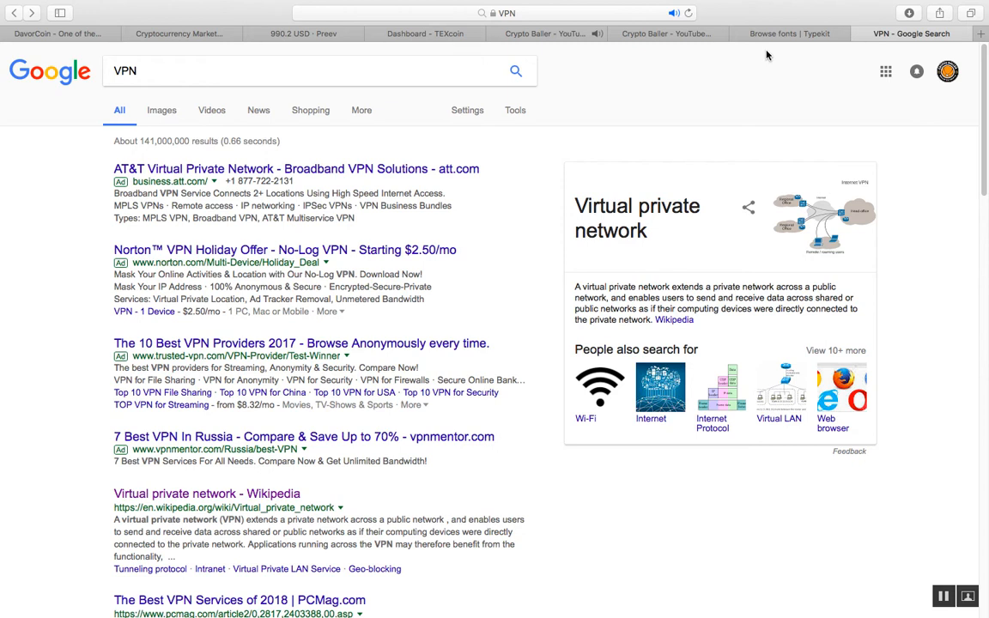
pyautogui.moveTo(573, 127)
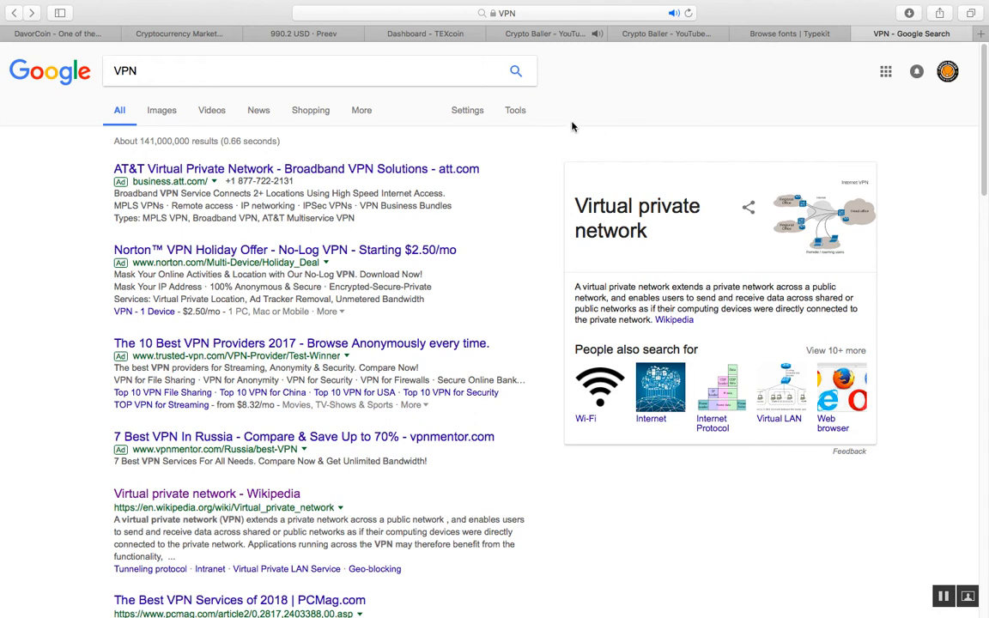
pyautogui.moveTo(526, 175)
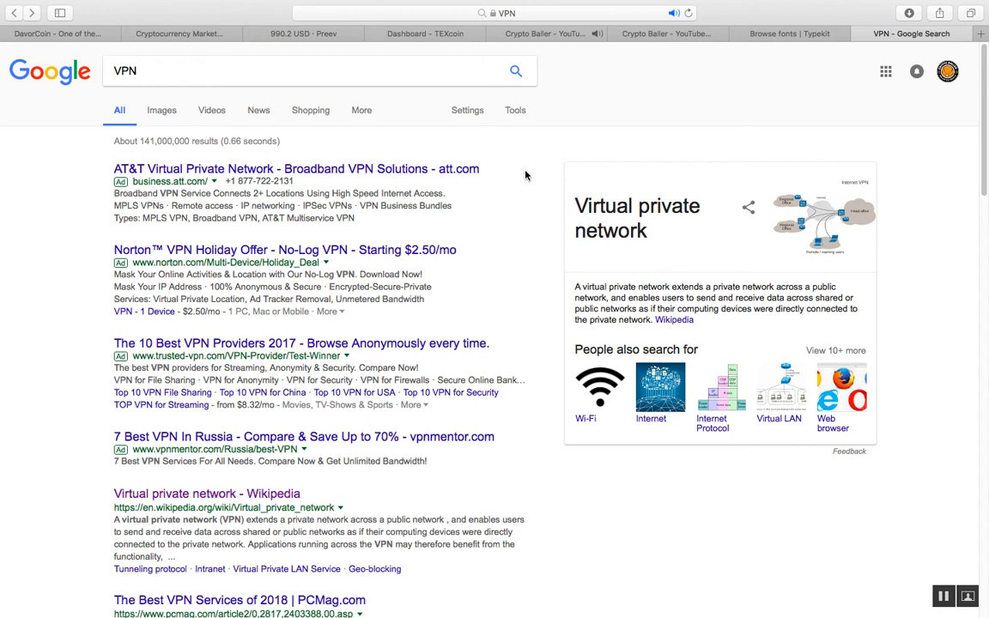
pyautogui.moveTo(524, 181)
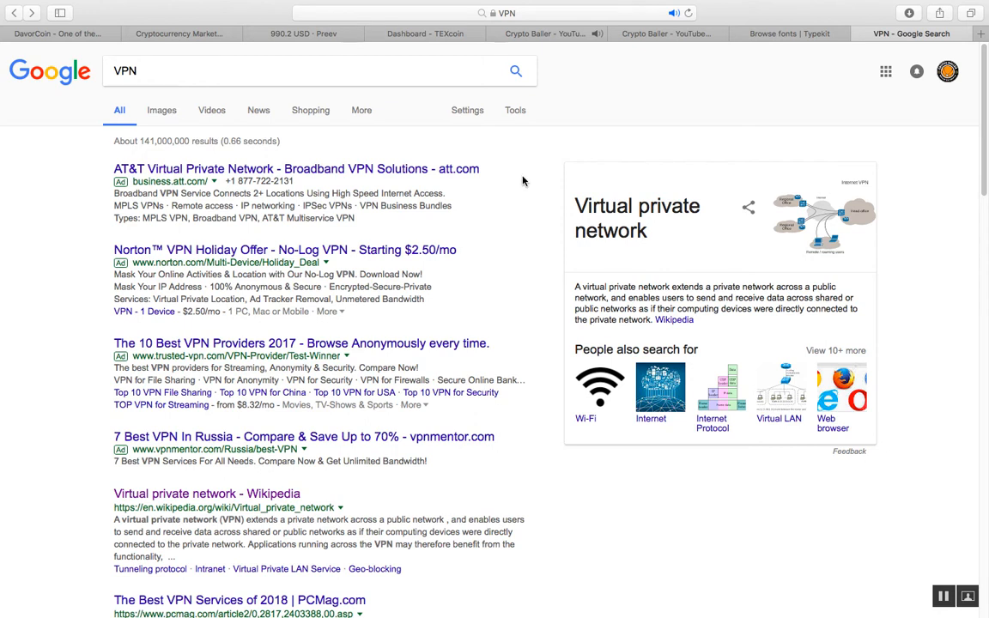
pyautogui.moveTo(536, 189)
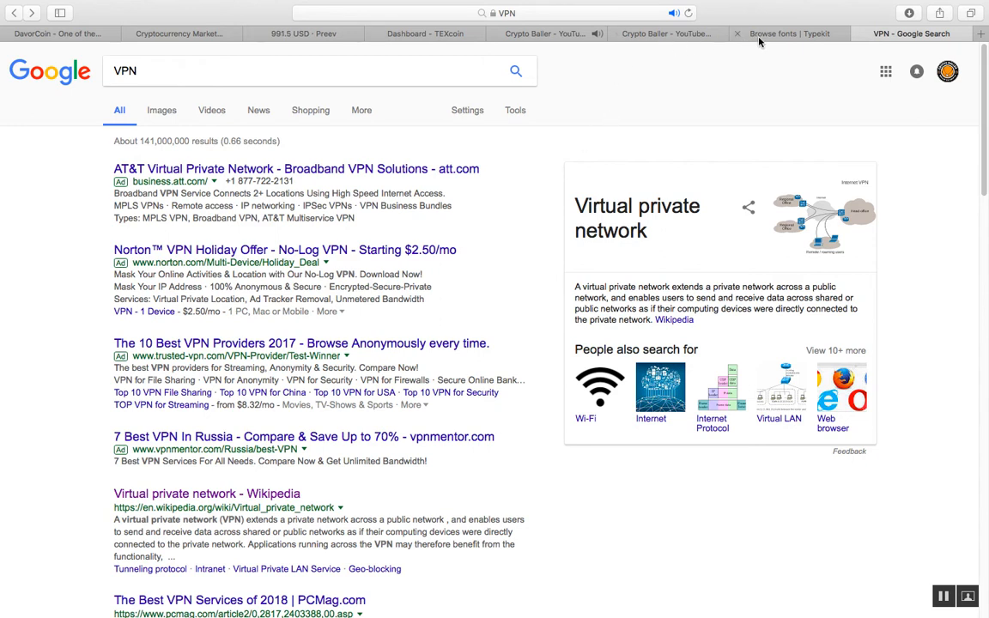
pyautogui.moveTo(673, 134)
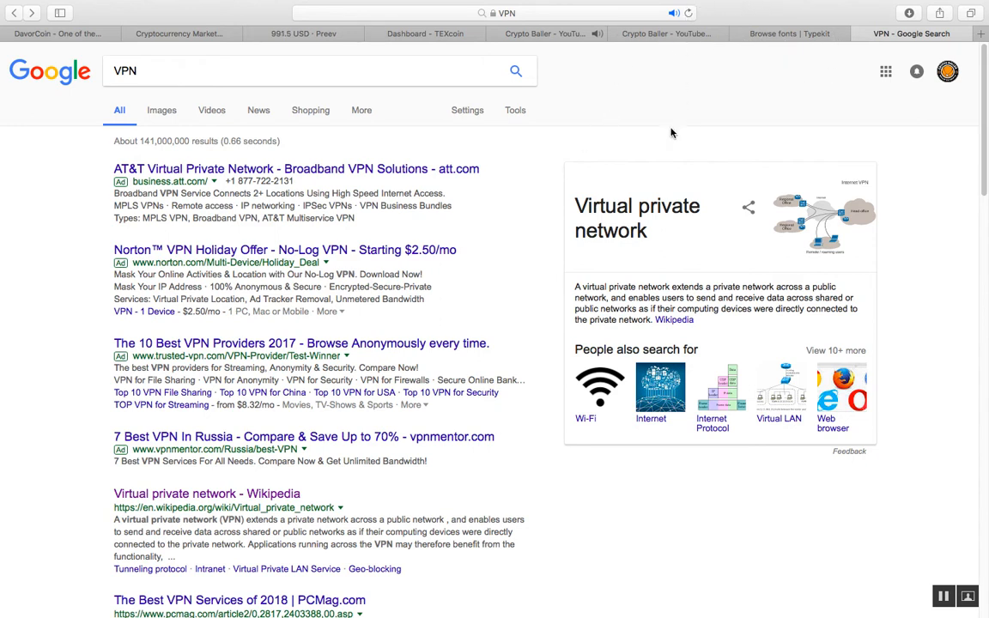
pyautogui.moveTo(286, 251)
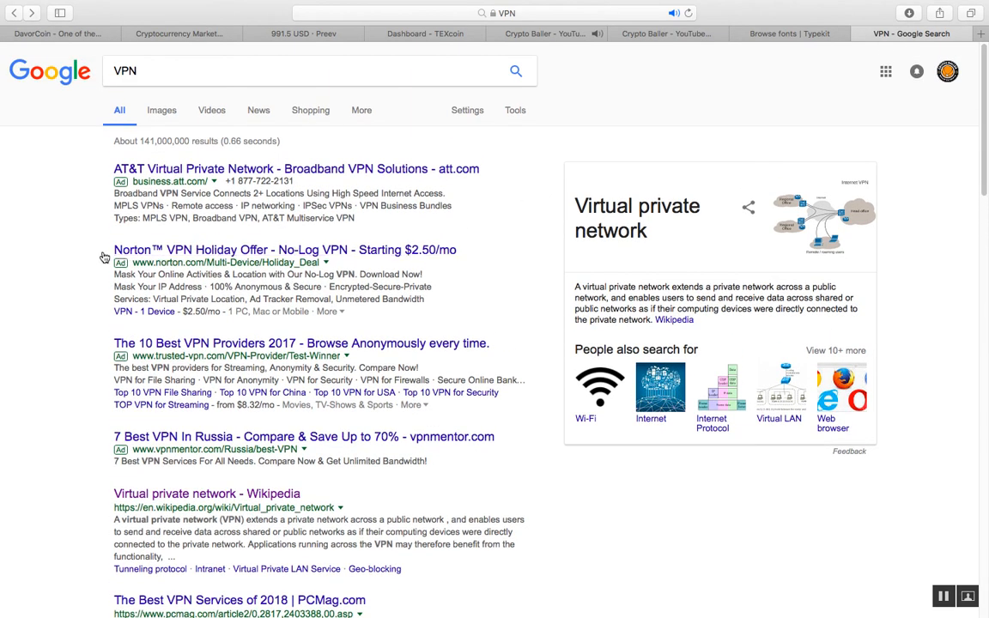
pyautogui.moveTo(99, 258)
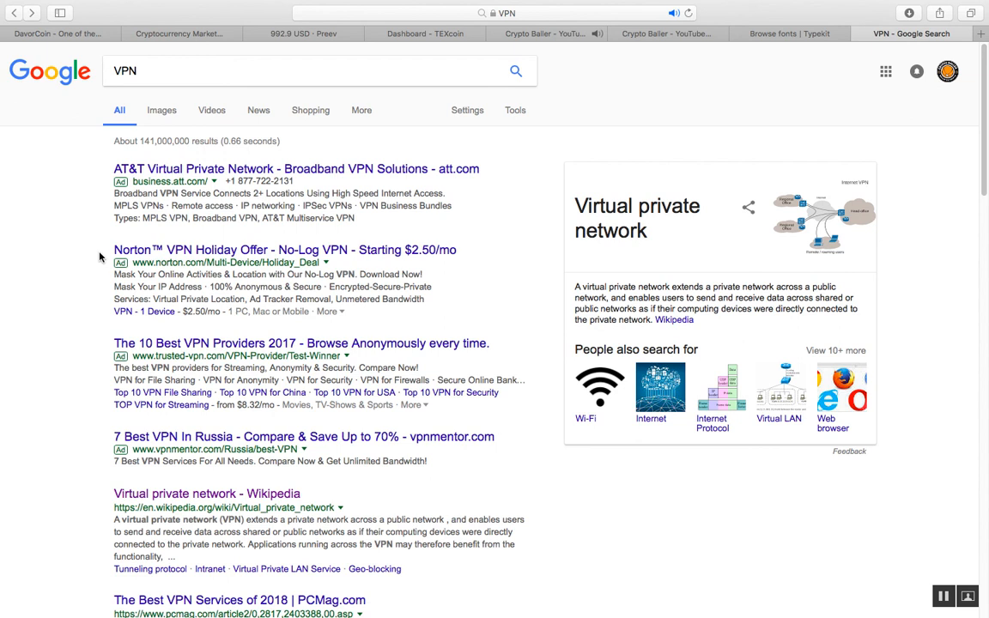
pyautogui.moveTo(67, 305)
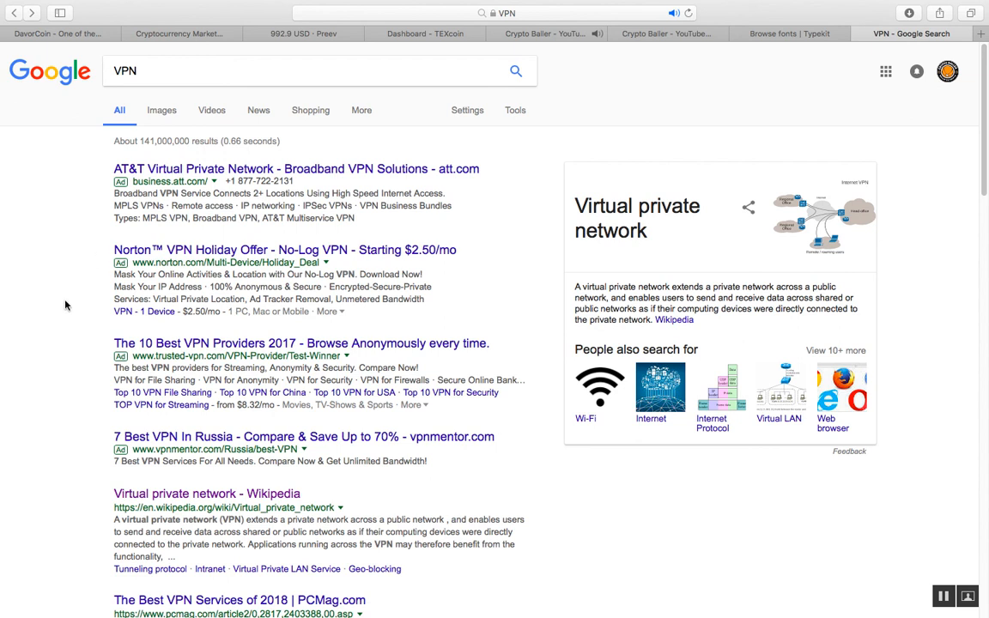